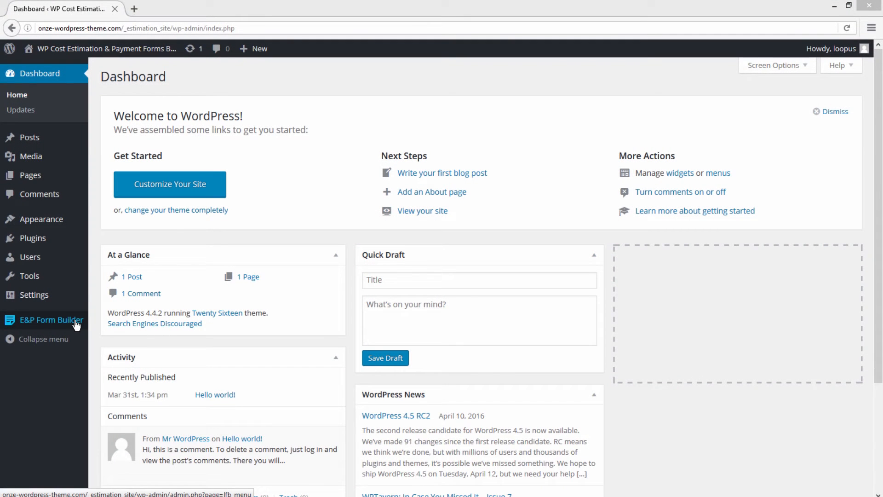
Step: Reach the E&P Form Builder steps manager from the WordPress admin sidebar
{"action": "left_click", "coordinate": [51, 320]}
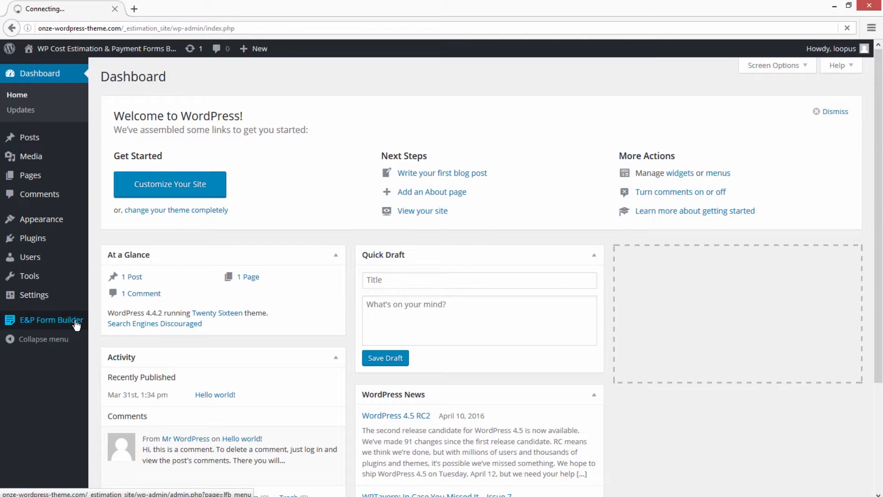
{"action": "left_click", "coordinate": [52, 319]}
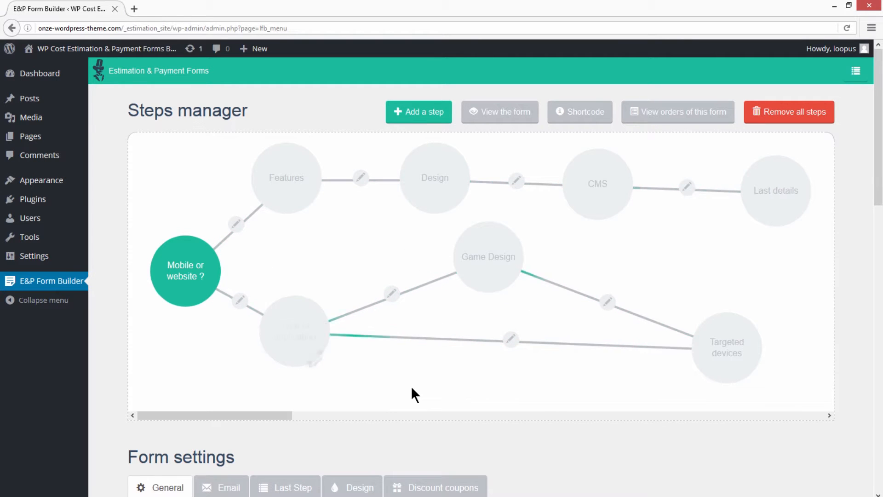
{"action": "scroll", "scroll_direction": "down", "scroll_amount": 3}
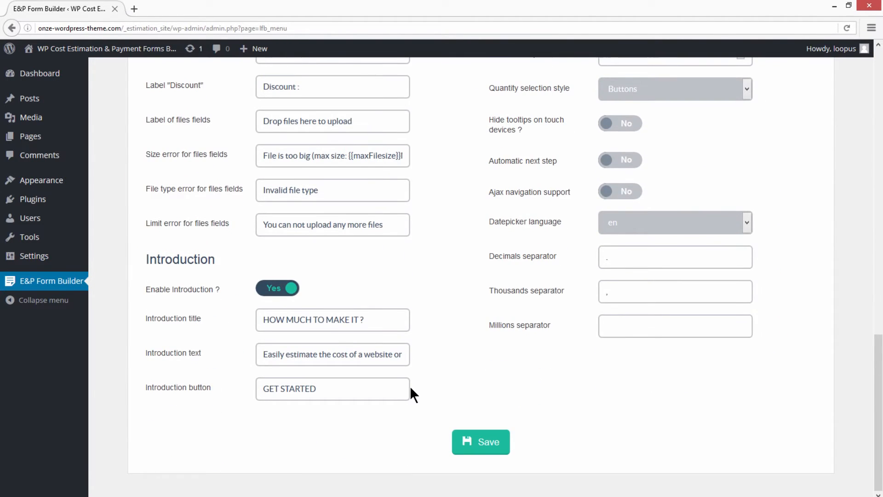
{"action": "left_click", "coordinate": [220, 209]}
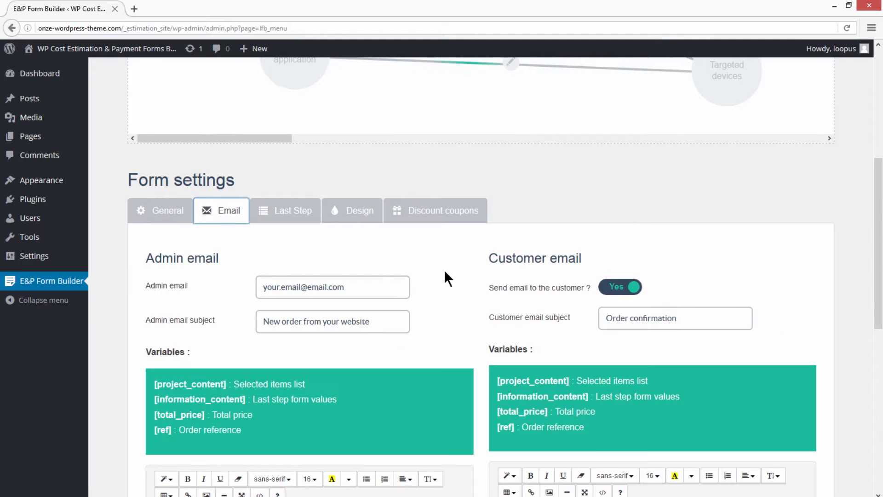
{"action": "scroll", "scroll_direction": "down", "scroll_amount": 3}
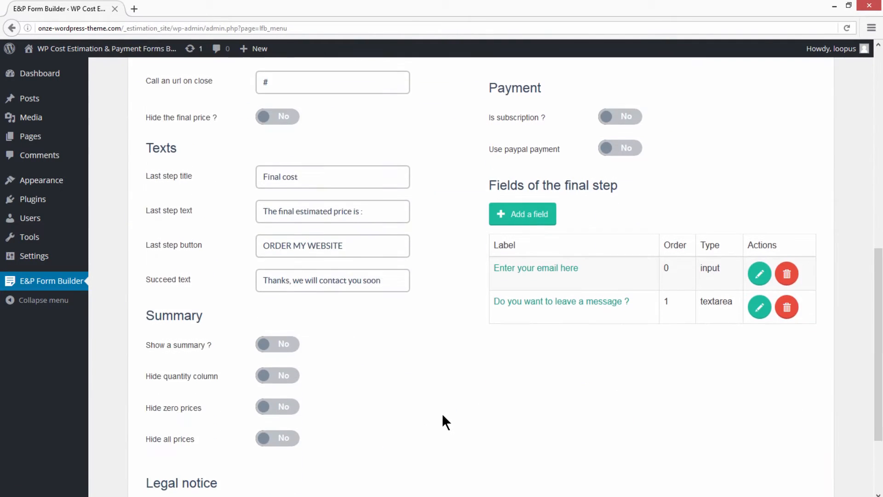
{"action": "left_click", "coordinate": [353, 212]}
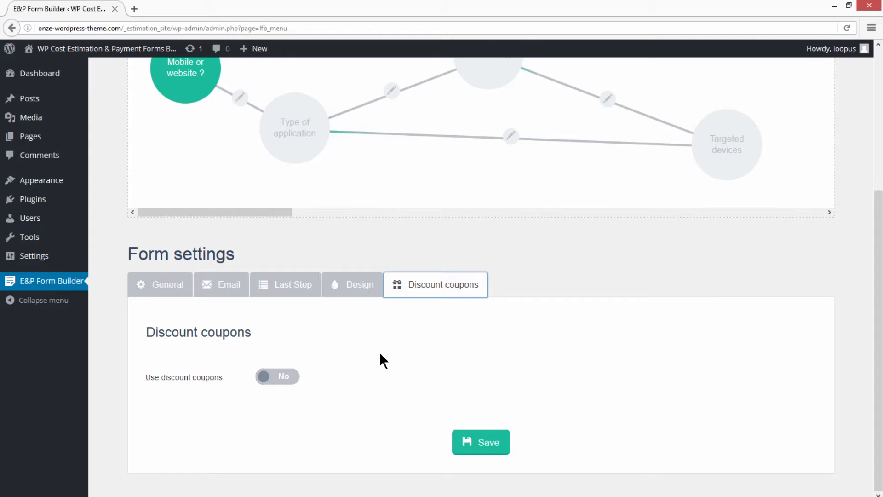
{"action": "scroll", "scroll_direction": "down", "scroll_amount": 3}
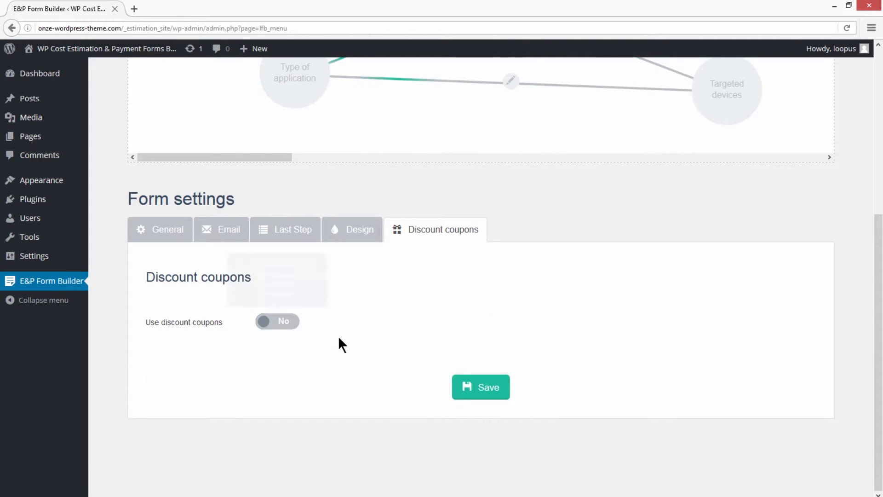
{"action": "scroll", "scroll_direction": "up", "scroll_amount": 3}
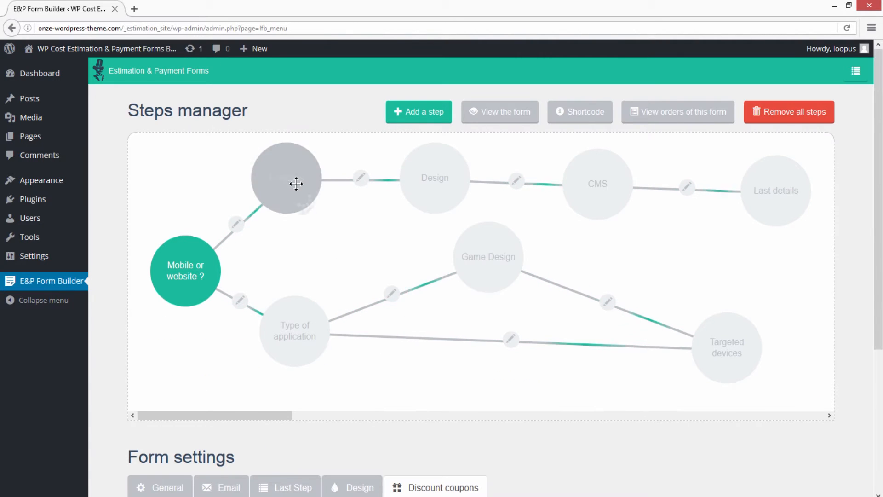
{"action": "mouse_move", "coordinate": [311, 207]}
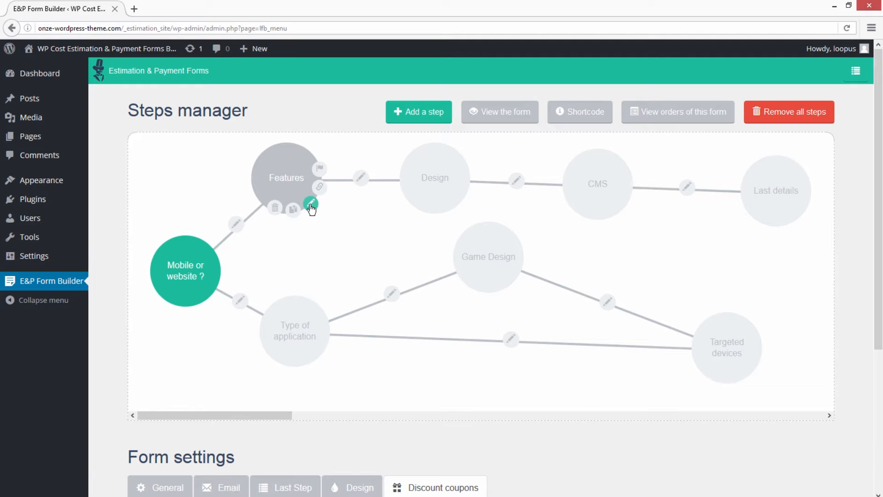
{"action": "mouse_move", "coordinate": [311, 204]}
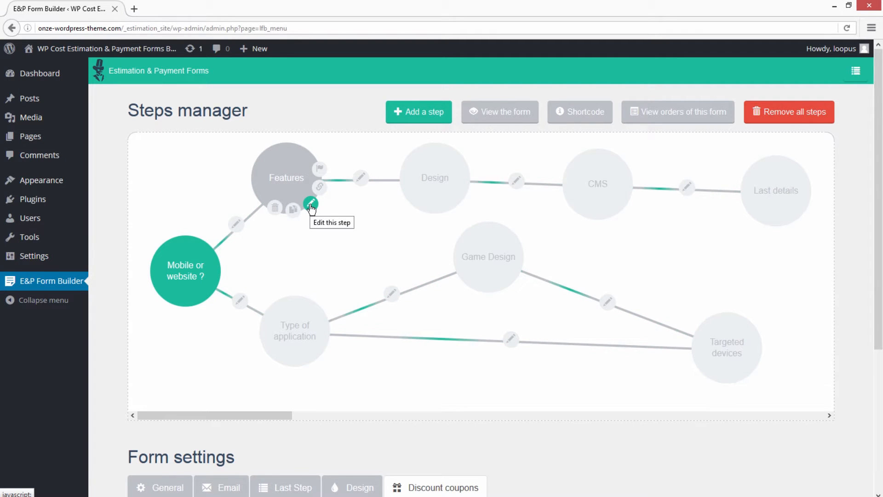
Step: Retitle the Features step to 'Our Features' and set Selection required to Yes
{"action": "left_click", "coordinate": [312, 204]}
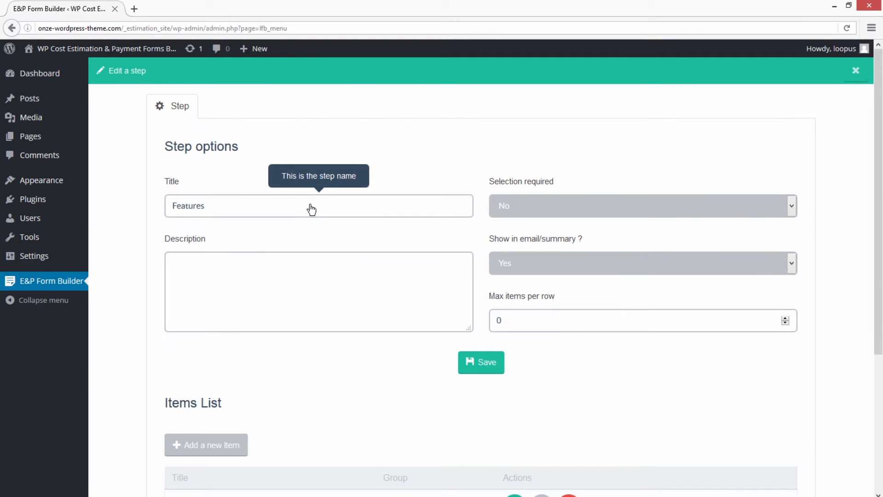
{"action": "mouse_move", "coordinate": [250, 227]}
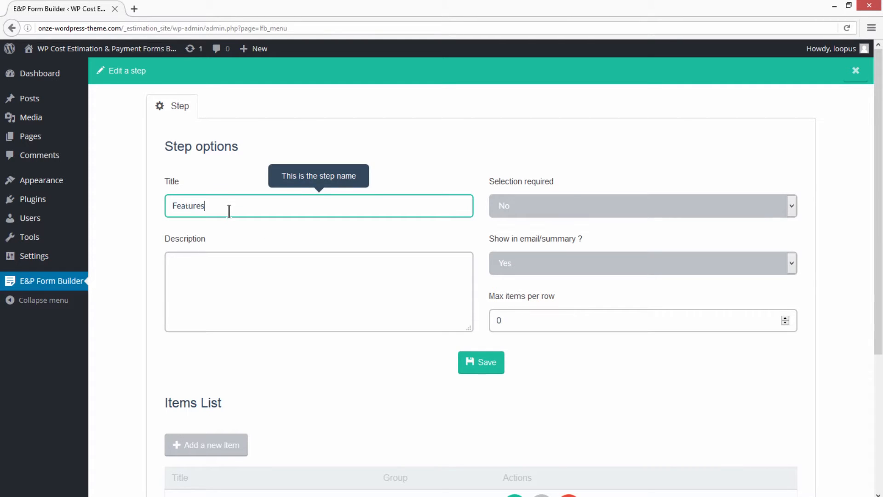
{"action": "mouse_move", "coordinate": [210, 258]}
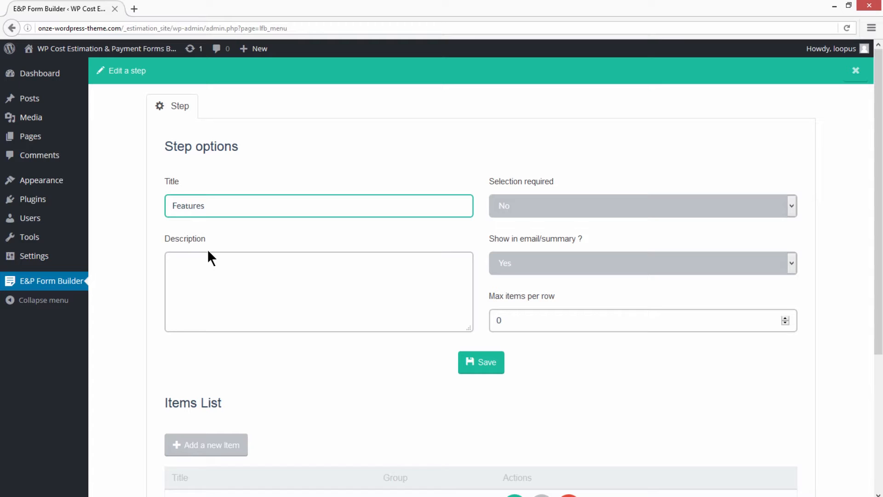
{"action": "left_click", "coordinate": [642, 205]}
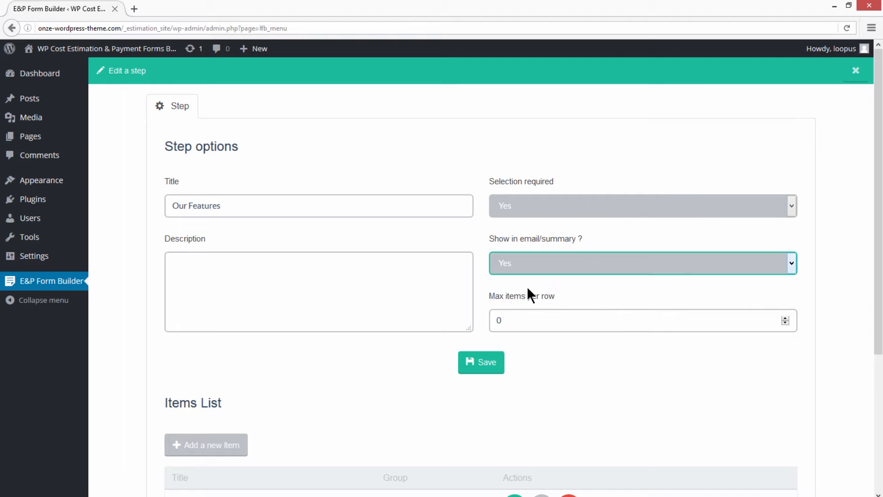
{"action": "left_click", "coordinate": [481, 363]}
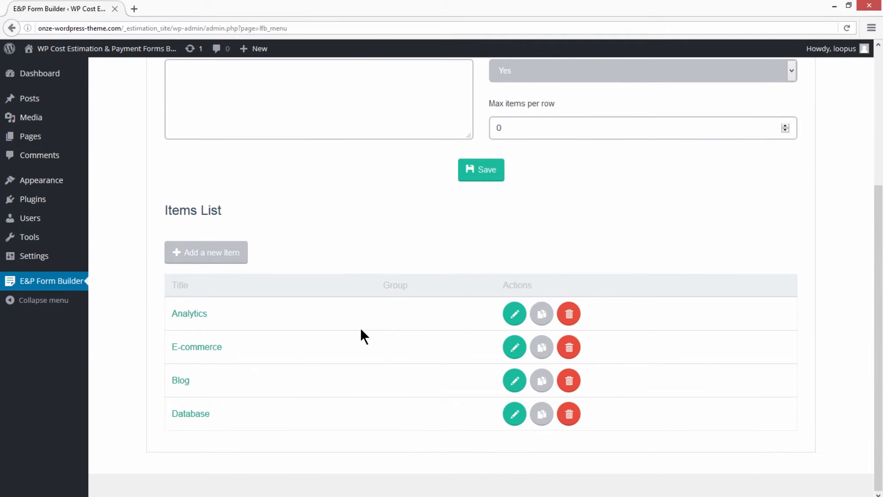
{"action": "mouse_move", "coordinate": [345, 393]}
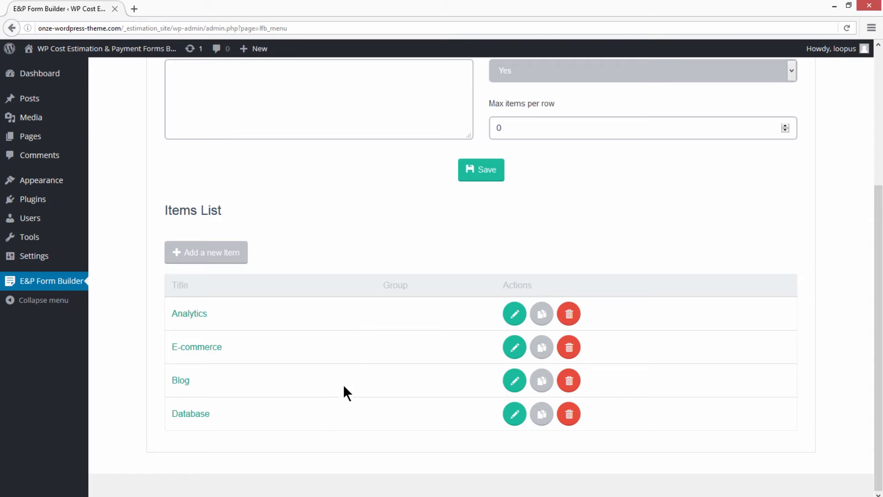
{"action": "mouse_move", "coordinate": [426, 433]}
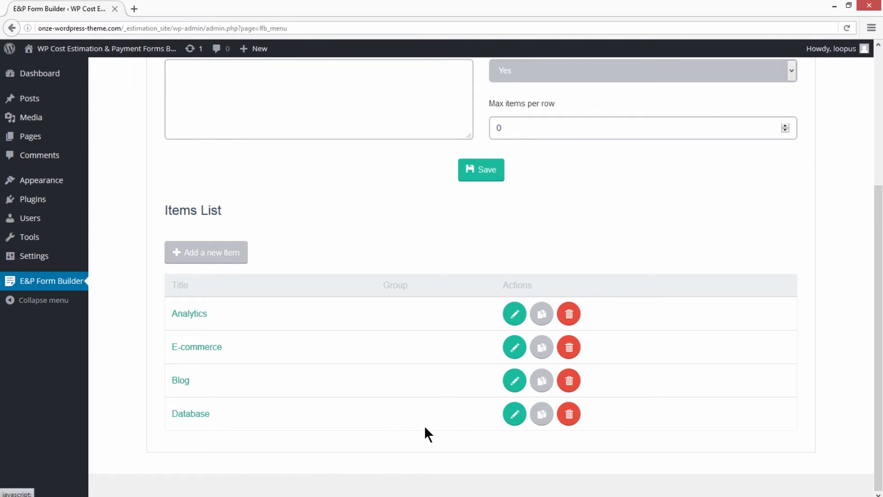
Step: Inspect the Database item's options, try Text area type, revert to Picture, and close without saving
{"action": "left_click", "coordinate": [513, 413]}
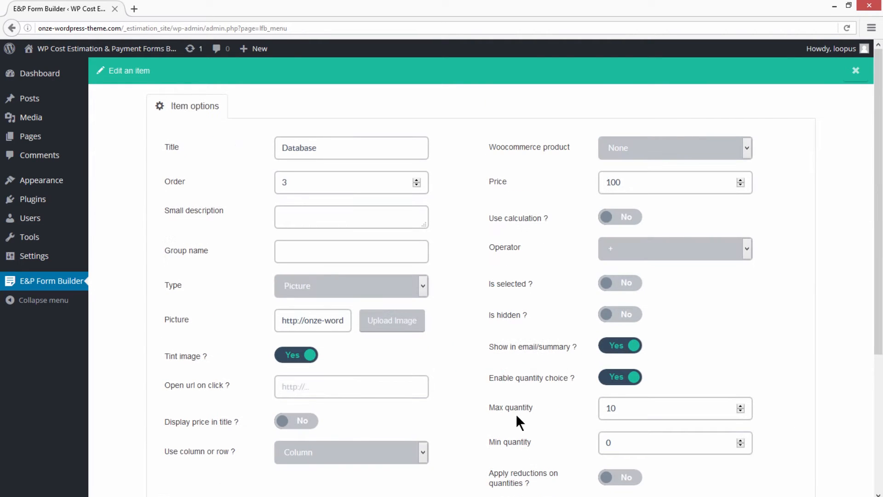
{"action": "mouse_move", "coordinate": [464, 353]}
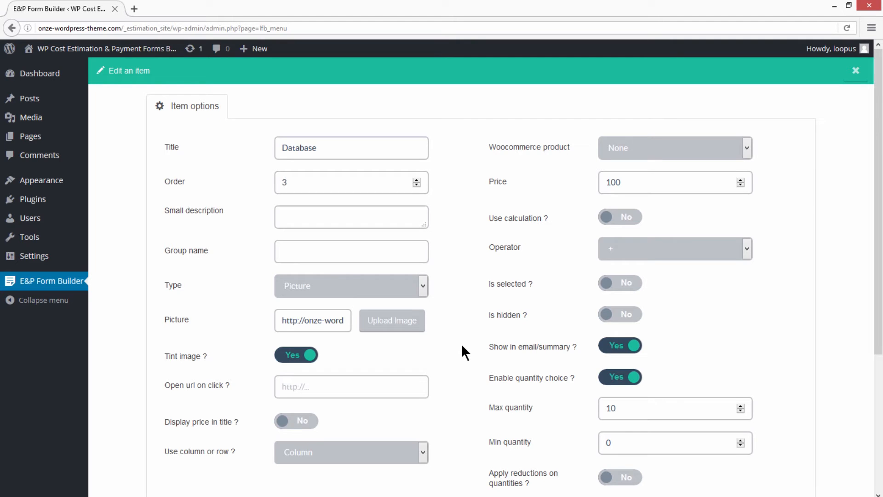
{"action": "scroll", "scroll_direction": "down", "scroll_amount": 3}
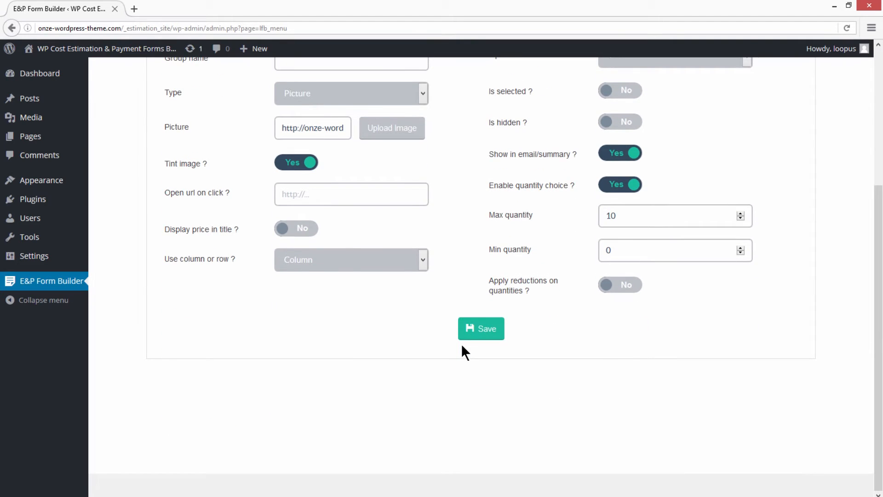
{"action": "scroll", "scroll_direction": "up", "scroll_amount": 3}
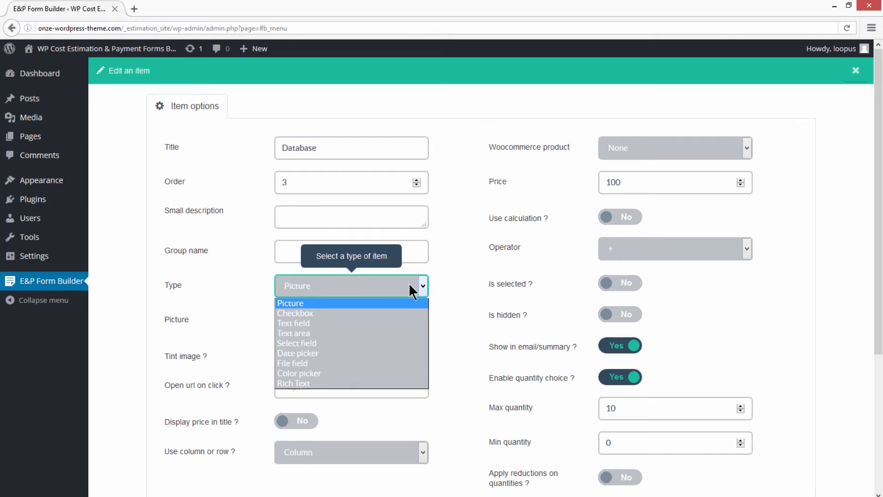
{"action": "left_click", "coordinate": [294, 333]}
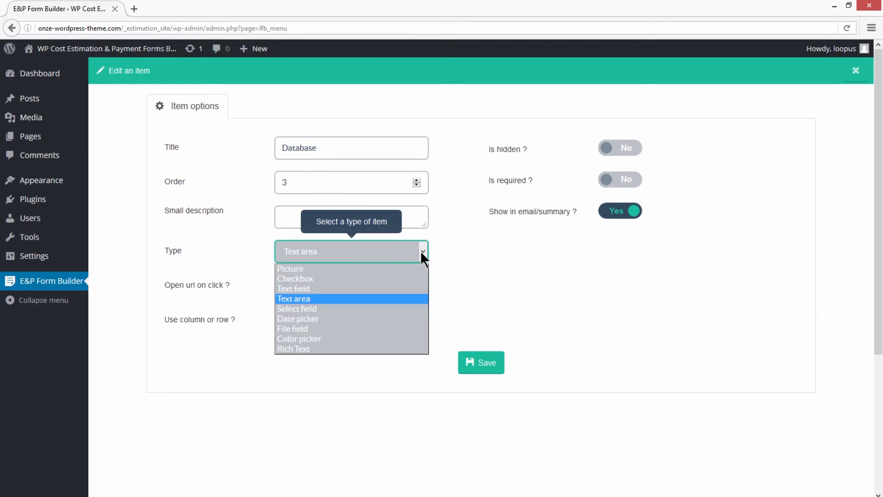
{"action": "left_click", "coordinate": [290, 269]}
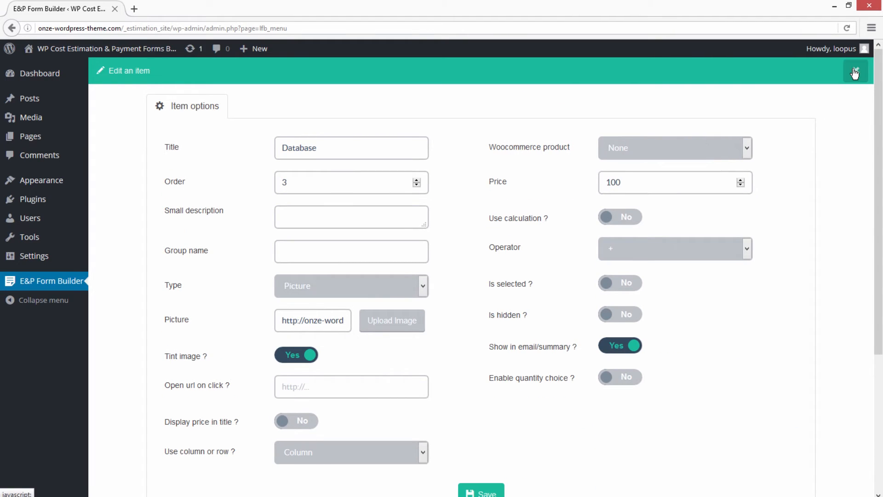
{"action": "left_click", "coordinate": [856, 71]}
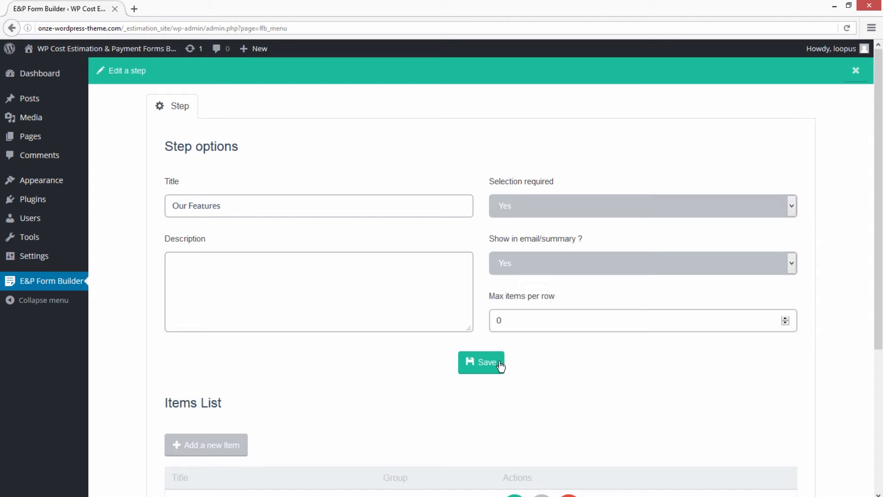
Step: Save the Our Features step and bring up its link to Targeted devices for editing
{"action": "left_click", "coordinate": [481, 363]}
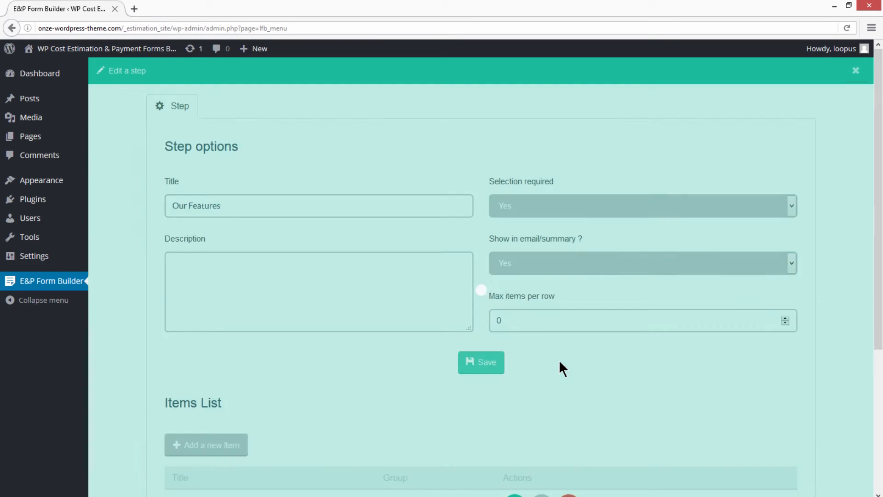
{"action": "left_click", "coordinate": [856, 71]}
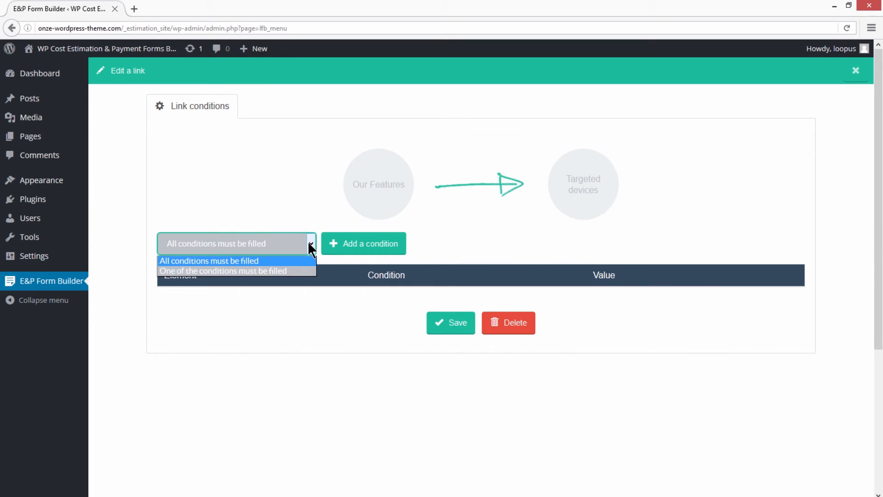
Step: Require one of the conditions: Analytics price superior to 150, then close the link settings
{"action": "left_click", "coordinate": [364, 243]}
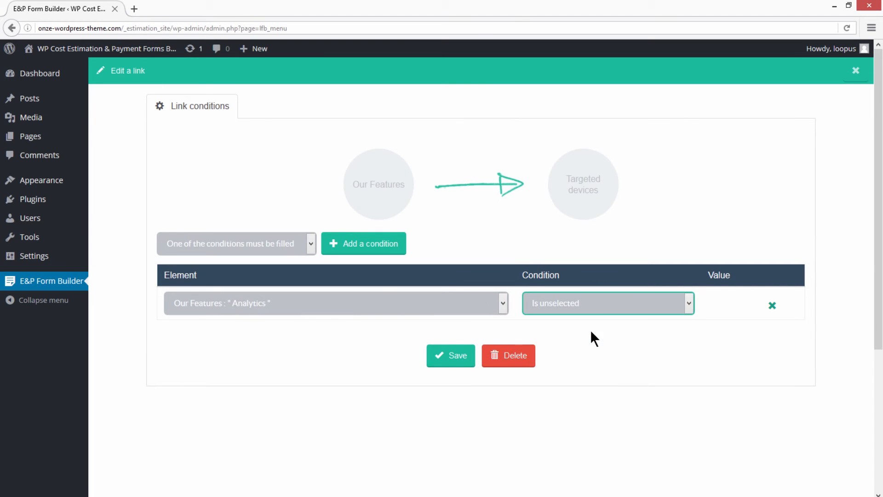
{"action": "left_click", "coordinate": [608, 302]}
{"action": "type", "text": "150"}
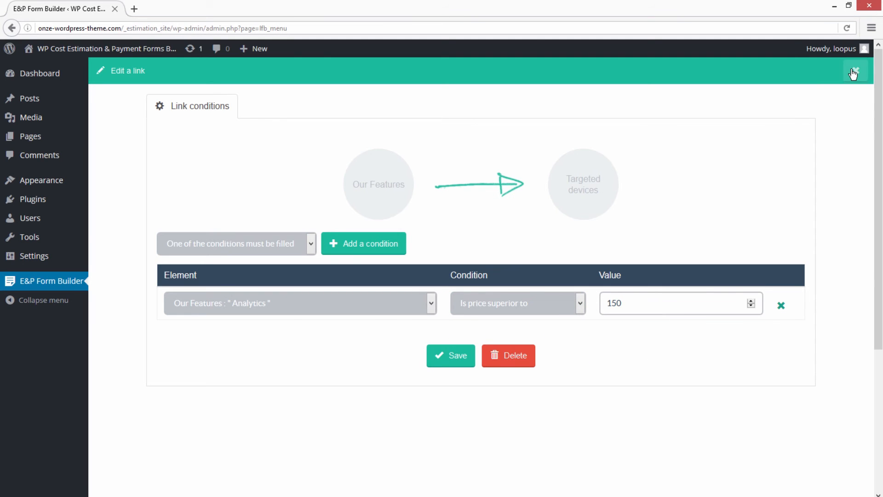
{"action": "left_click", "coordinate": [854, 72]}
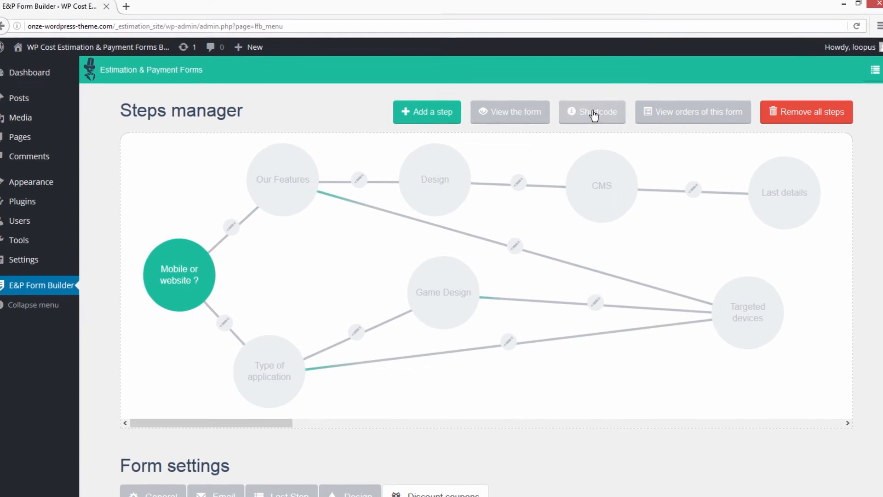
Step: Display the form's shortcodes, select the page shortcode, close them, and launch View the form
{"action": "left_click", "coordinate": [591, 111]}
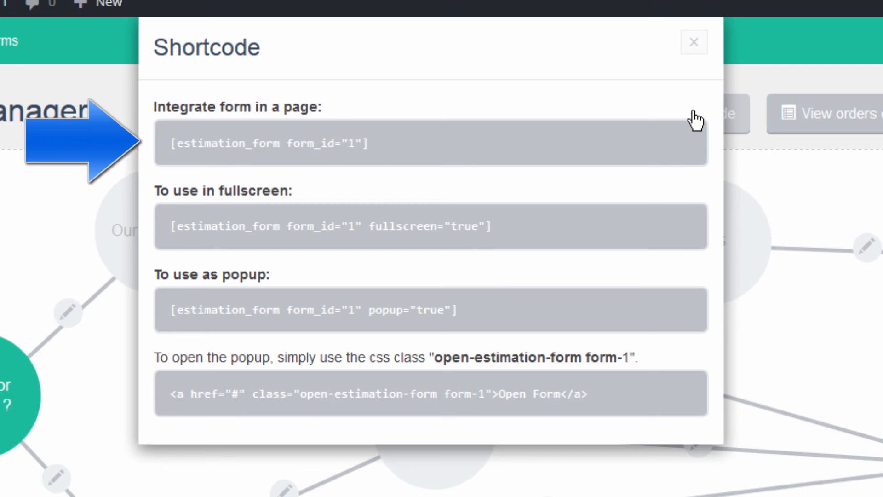
{"action": "mouse_move", "coordinate": [410, 163]}
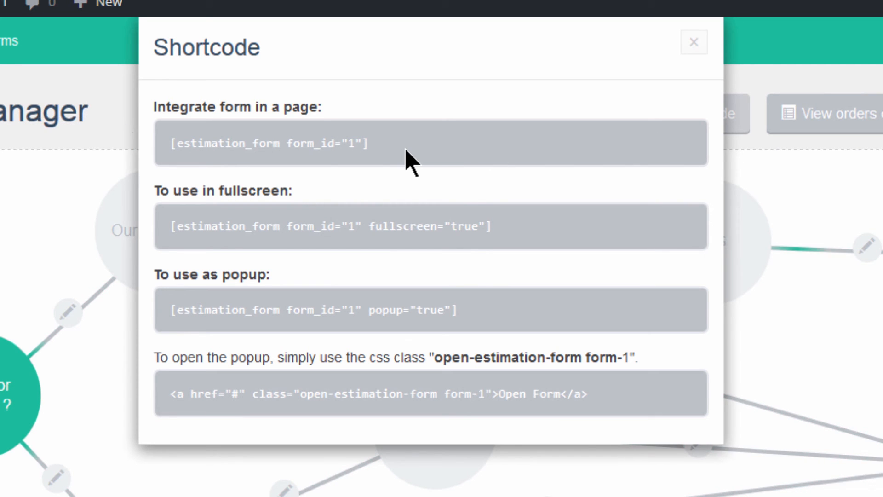
{"action": "triple_click", "coordinate": [269, 143]}
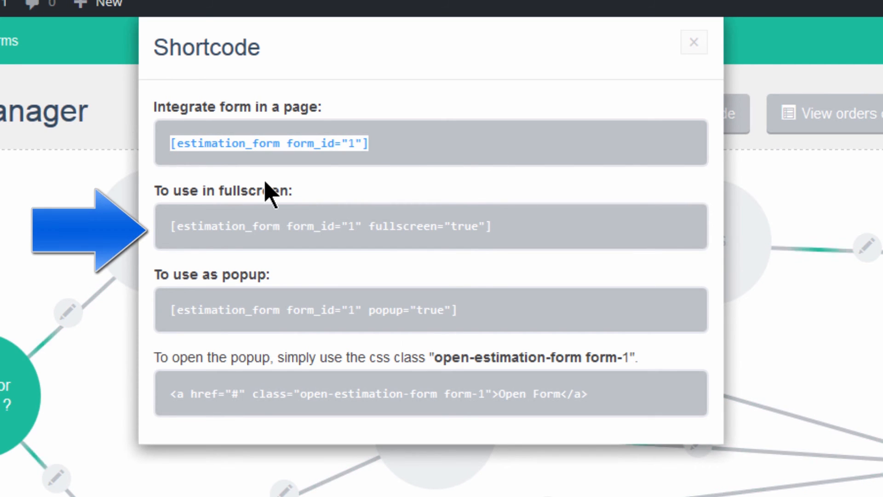
{"action": "mouse_move", "coordinate": [377, 281]}
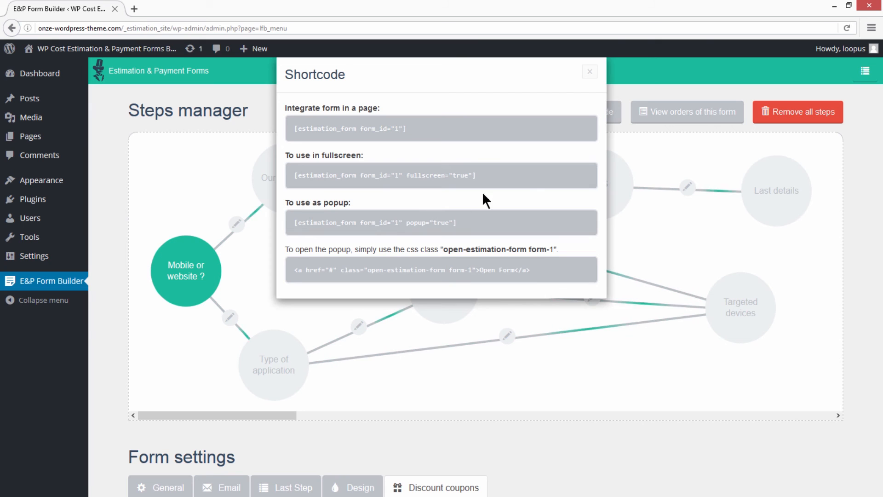
{"action": "left_click", "coordinate": [589, 71]}
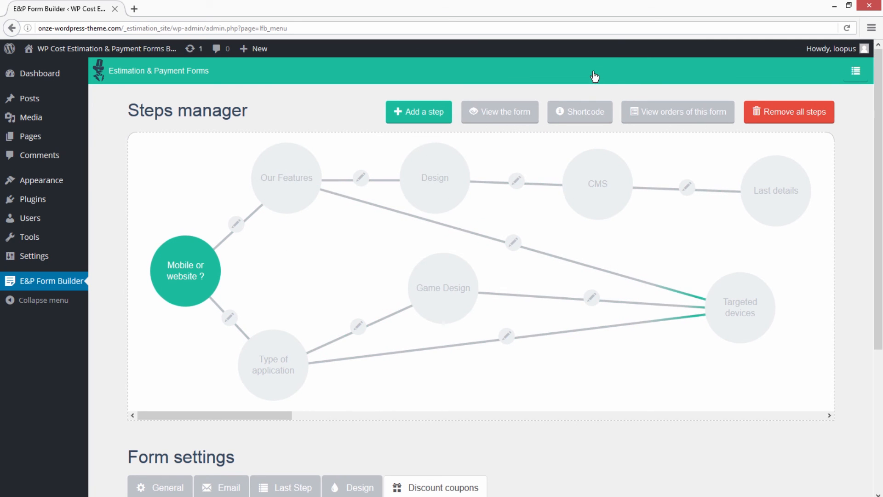
{"action": "left_click", "coordinate": [498, 111]}
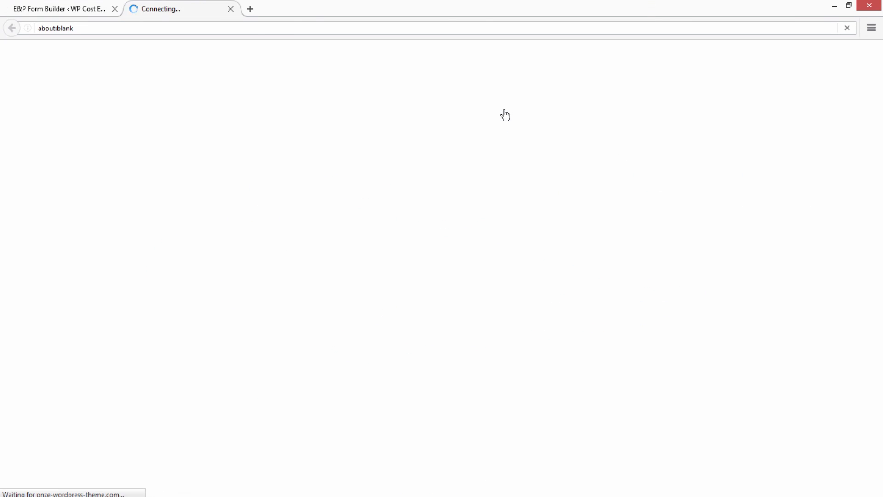